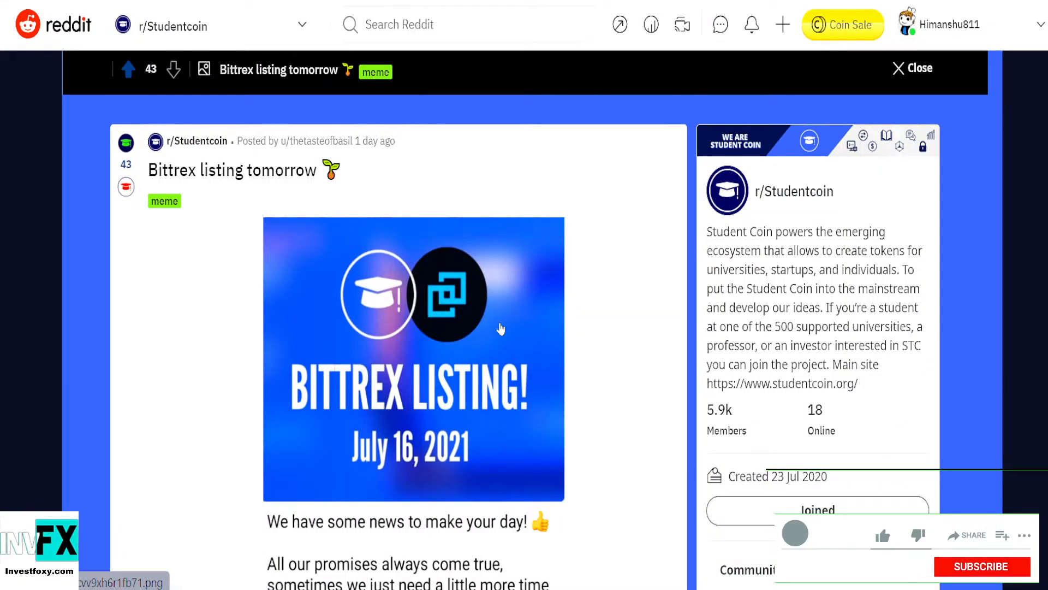
Move down the Student Coin CoinMarketCap page to its 7-day chart and Price Statistics panel
click(883, 535)
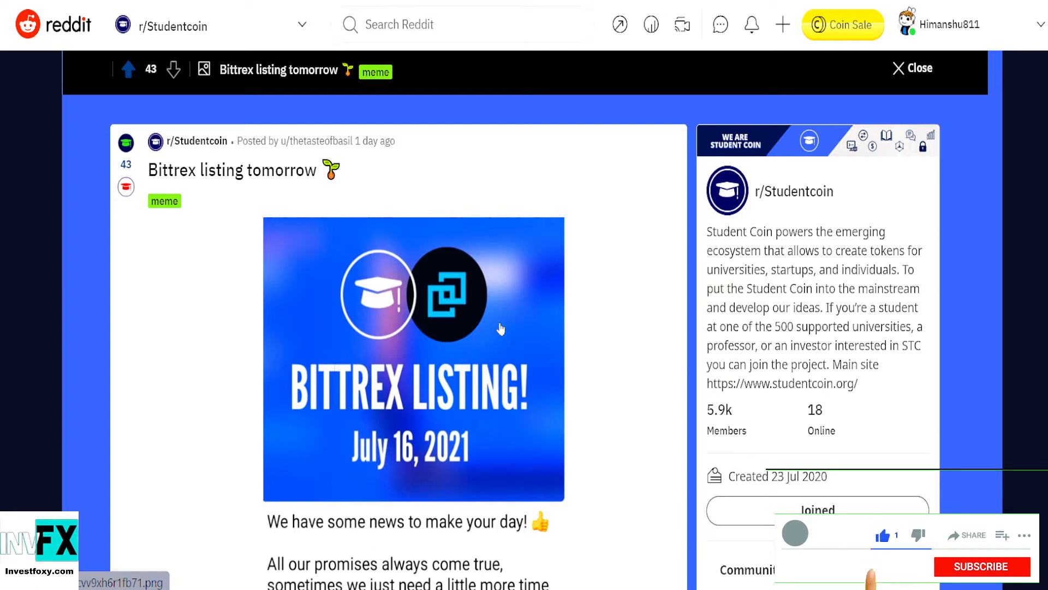
click(981, 567)
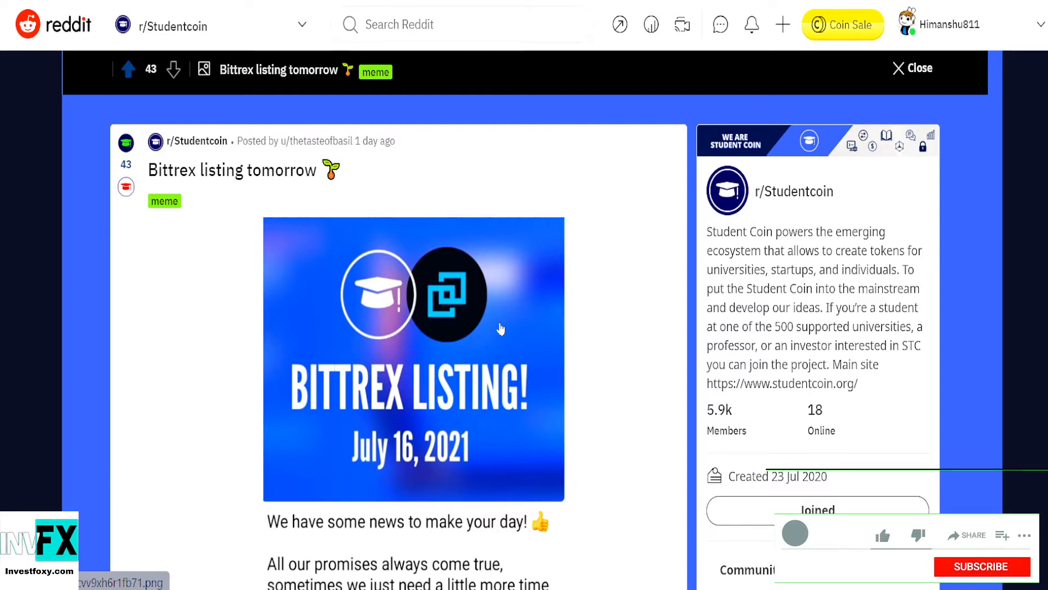
click(882, 535)
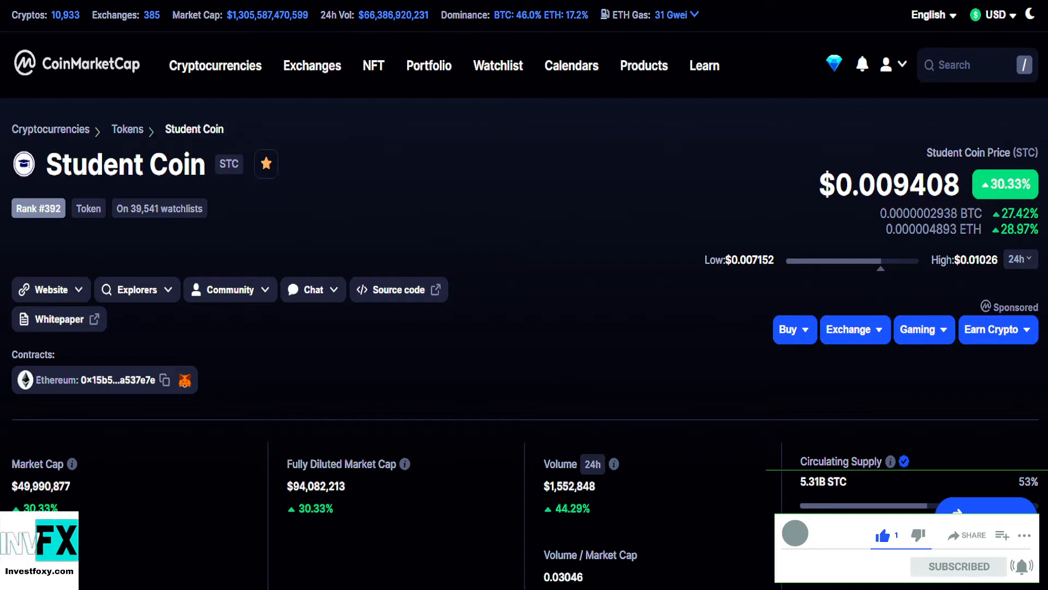
scroll(down, 3)
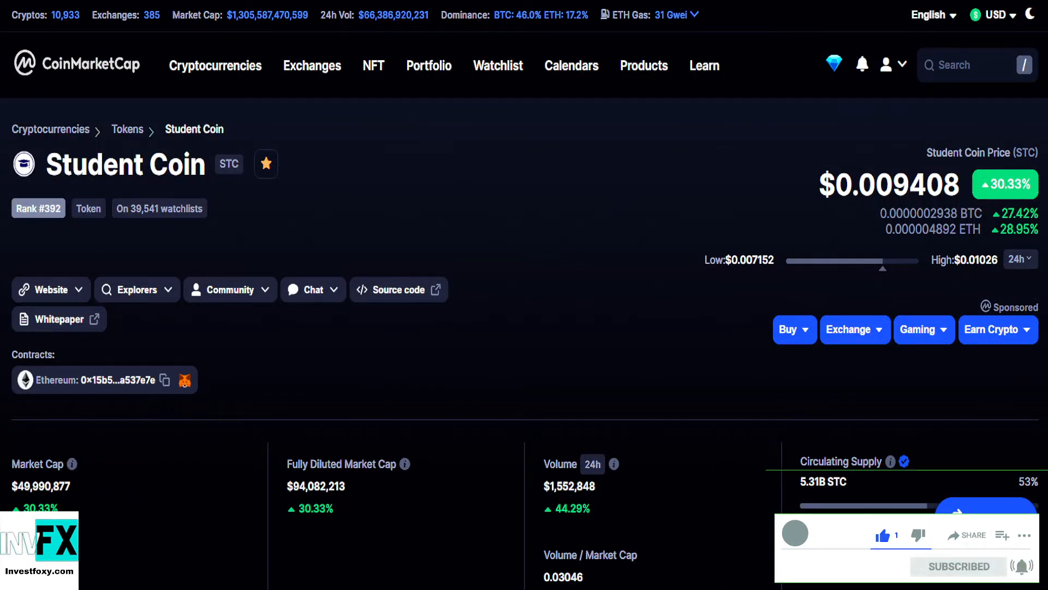
scroll(down, 3)
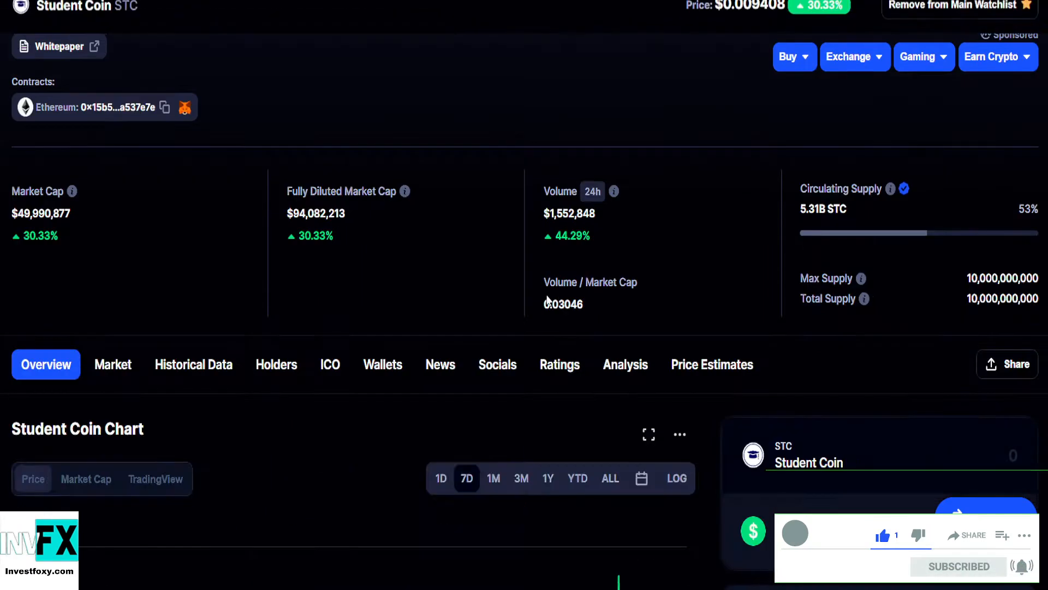
scroll(down, 3)
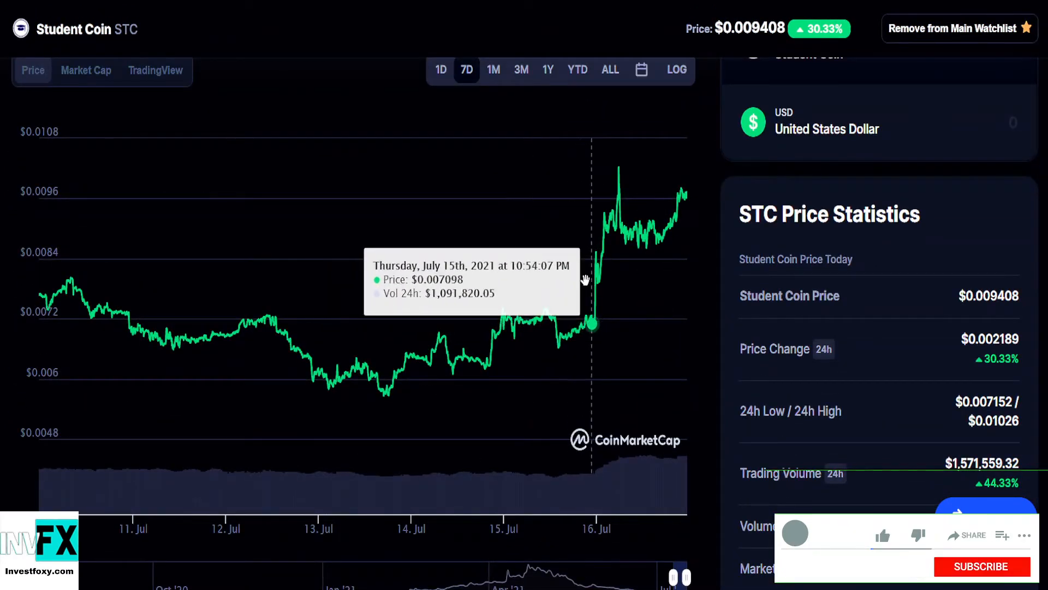
Return to the Reddit post about Student Coin's Bittrex listing
click(883, 535)
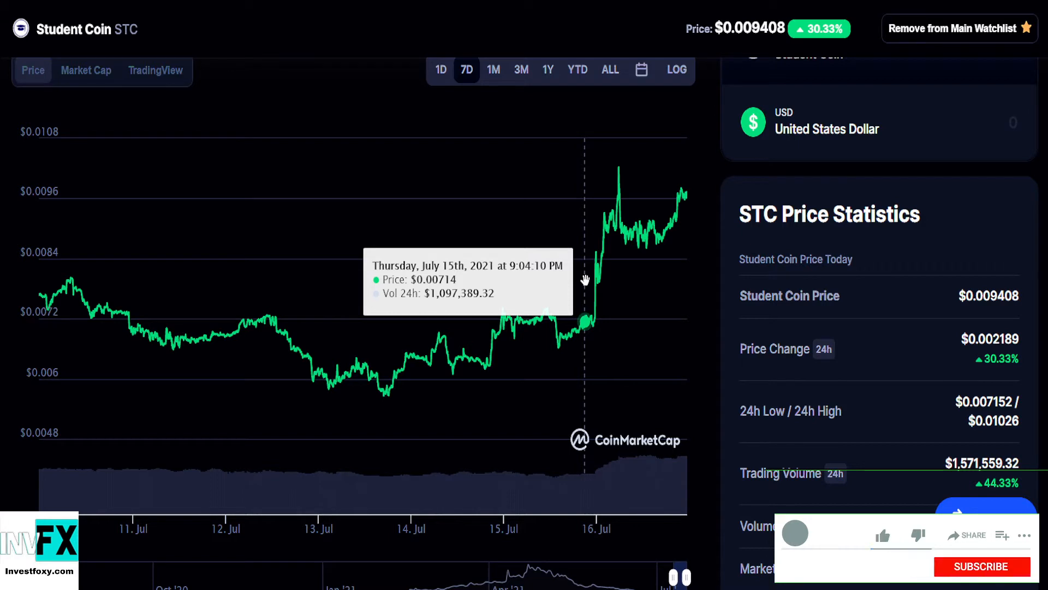
click(883, 535)
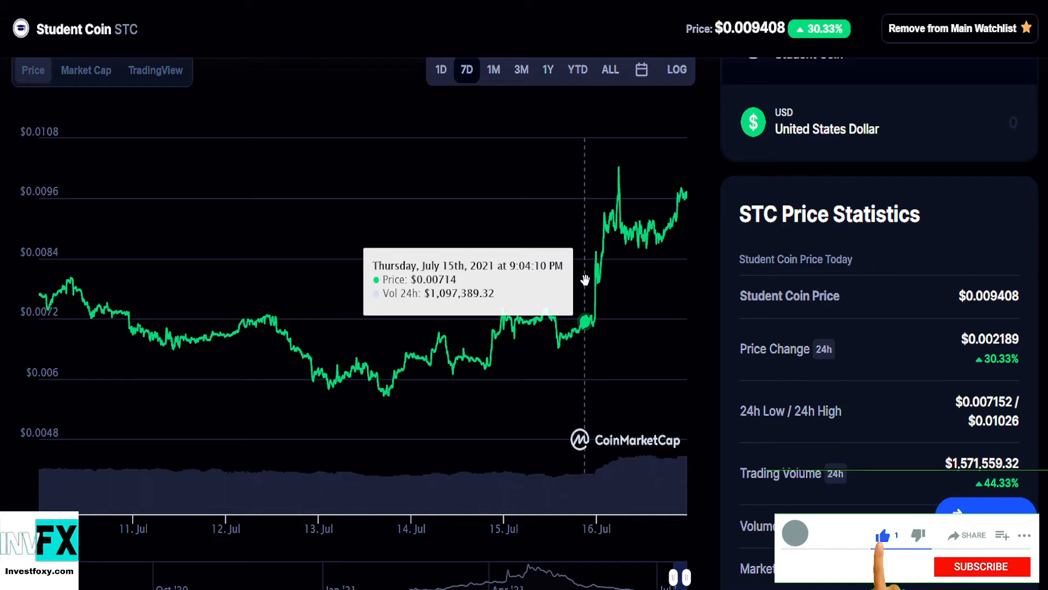
click(981, 566)
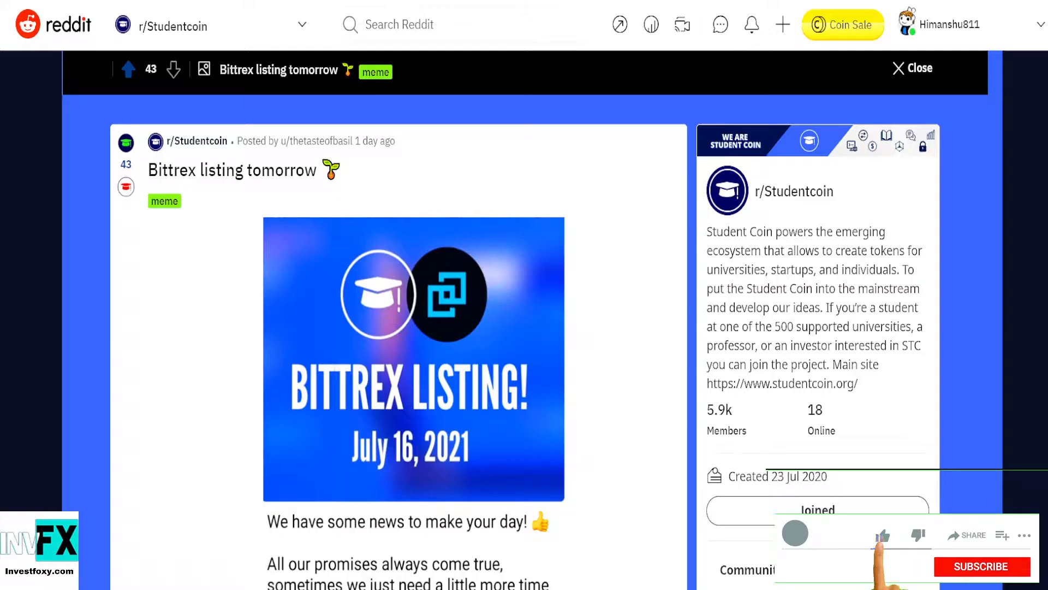
click(881, 535)
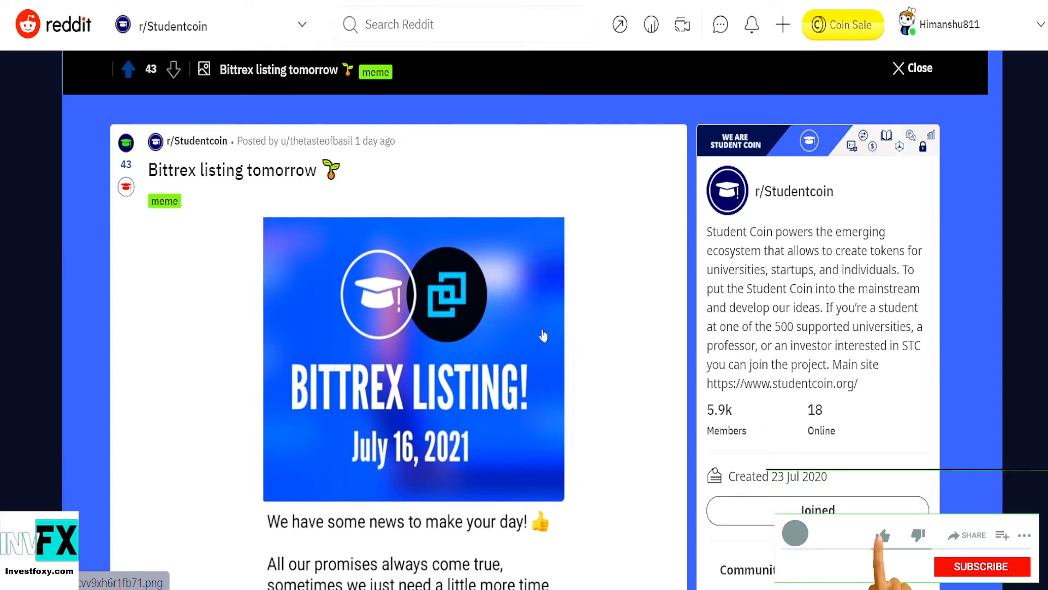
click(882, 535)
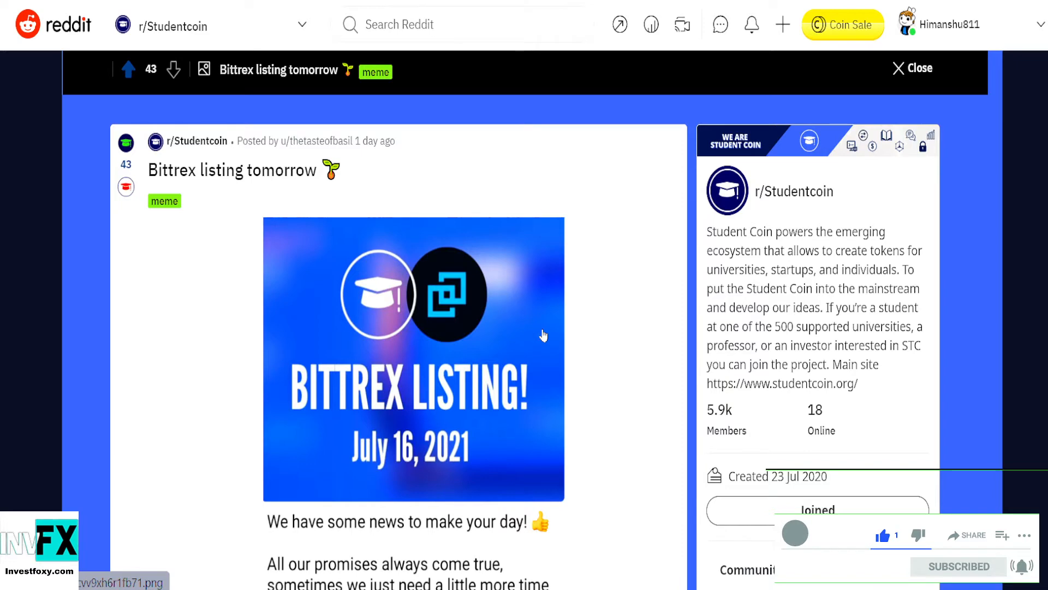
scroll(down, 3)
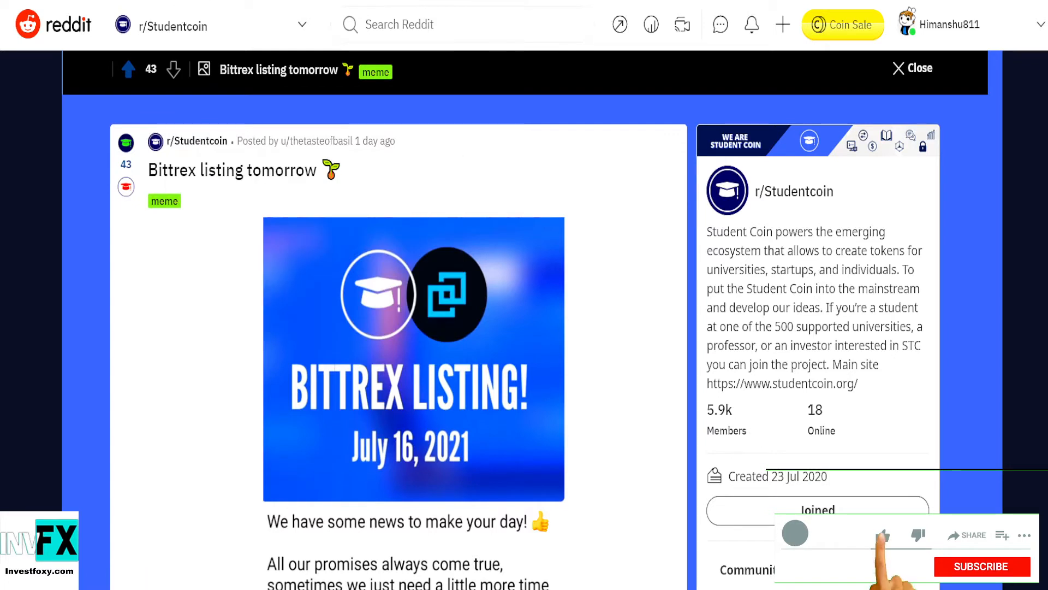
click(883, 535)
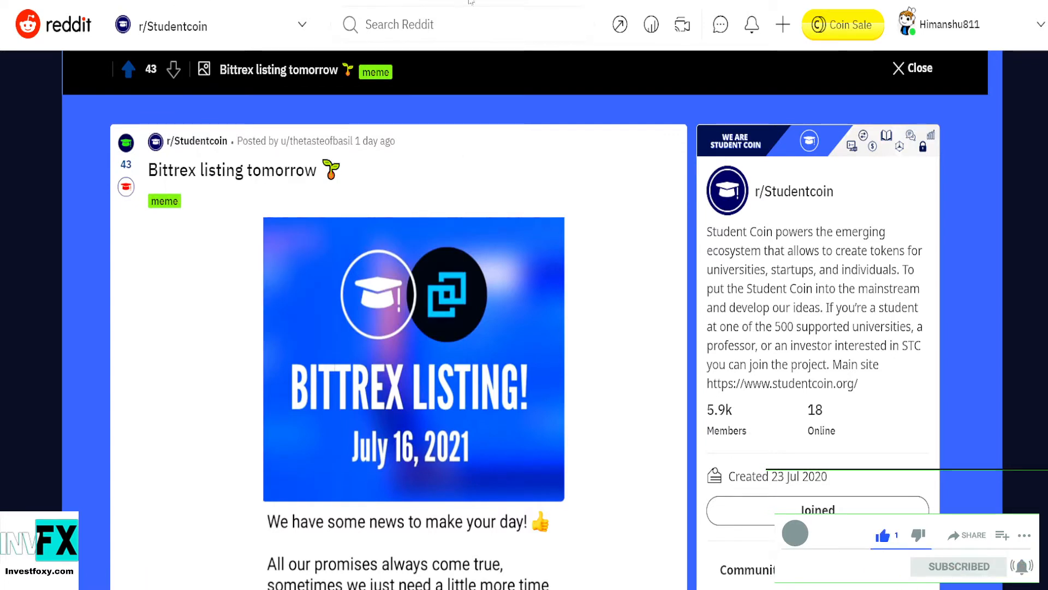
mouse_move(195, 141)
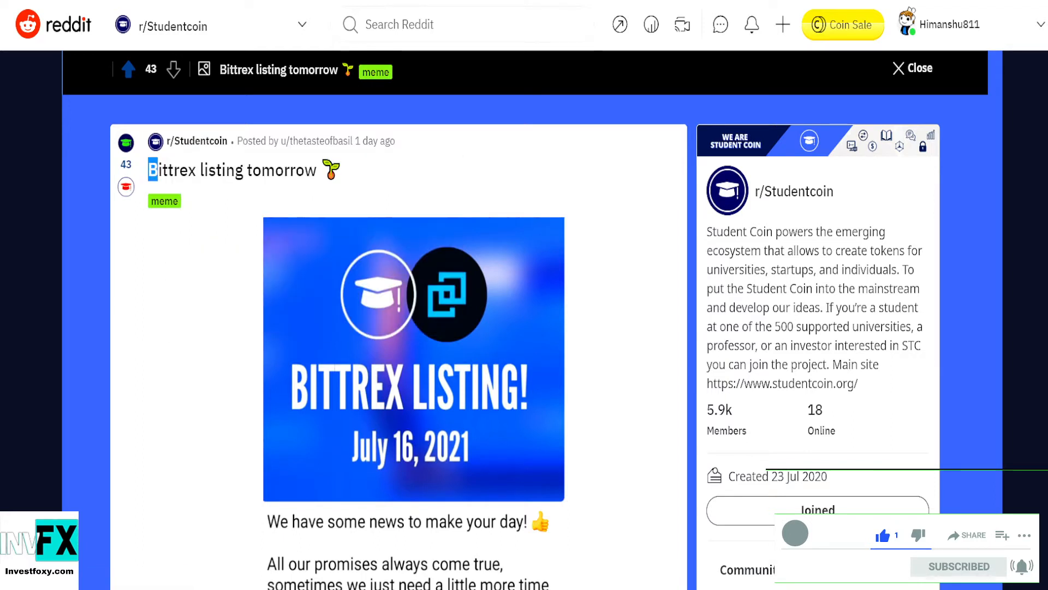
mouse_move(375, 141)
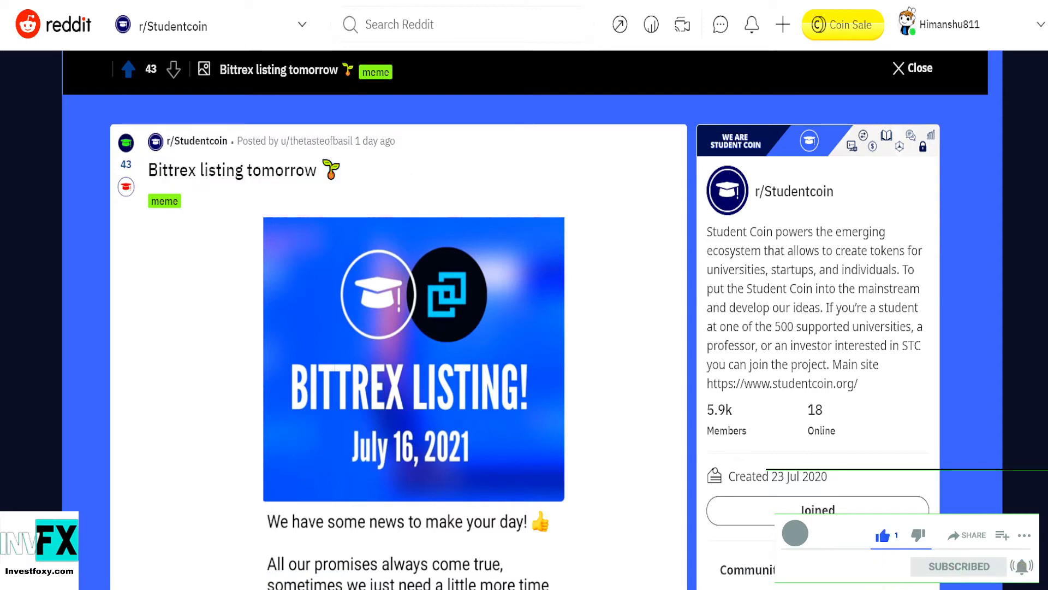
double_click(171, 171)
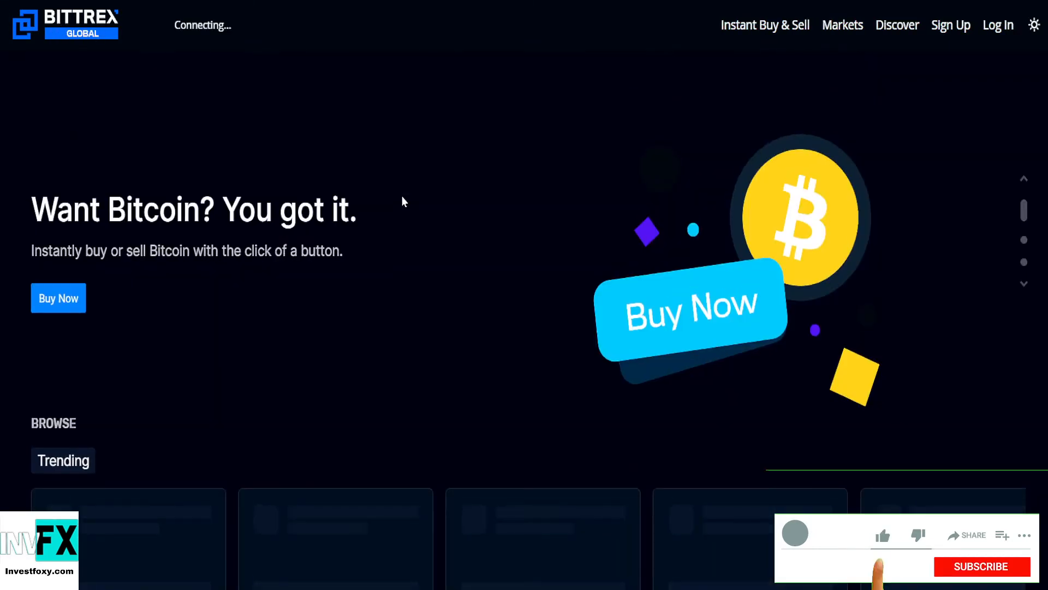
click(981, 567)
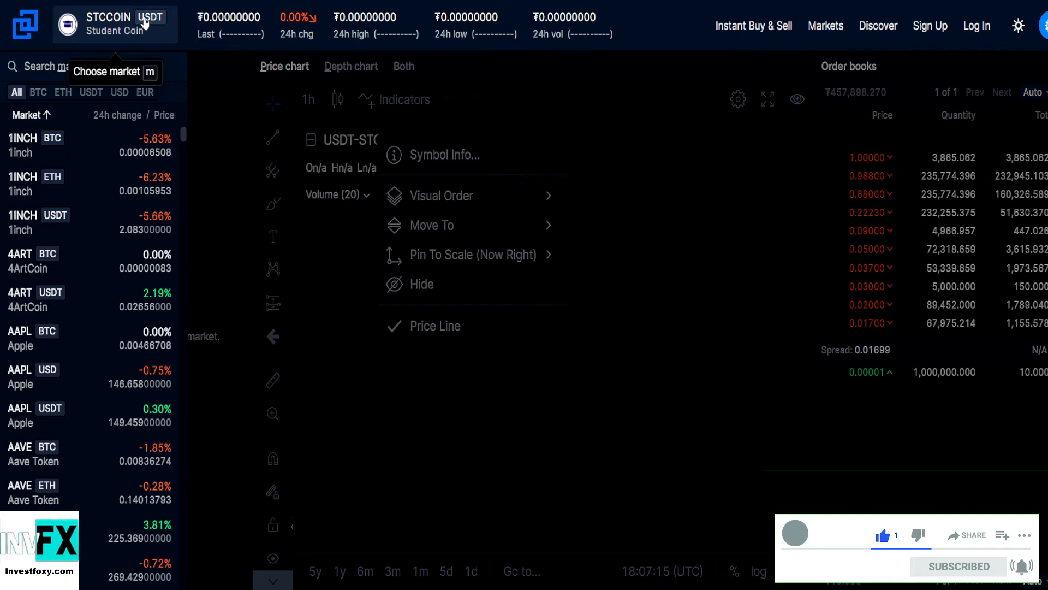
mouse_move(442, 195)
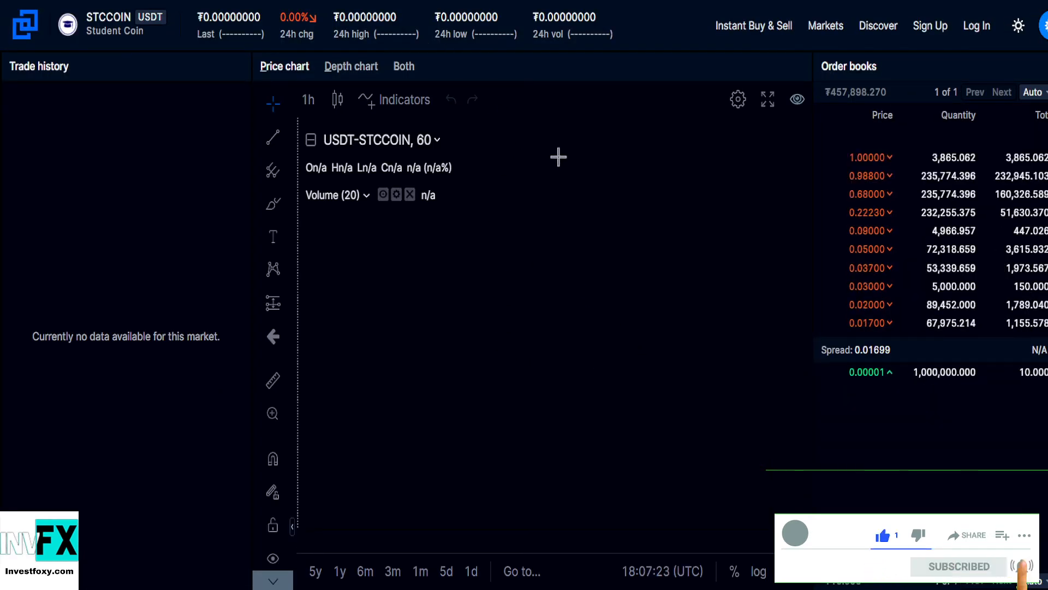
mouse_move(729, 284)
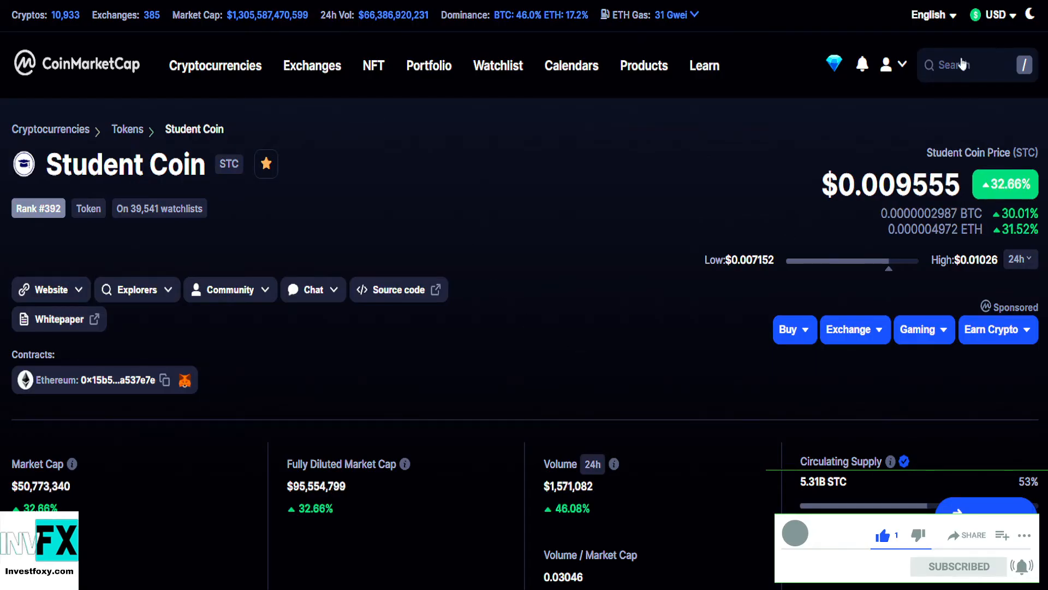
Bring Student Coin's 7D chart into view below its market stats, then return to the r/Studentcoin Bittrex post
scroll(down, 3)
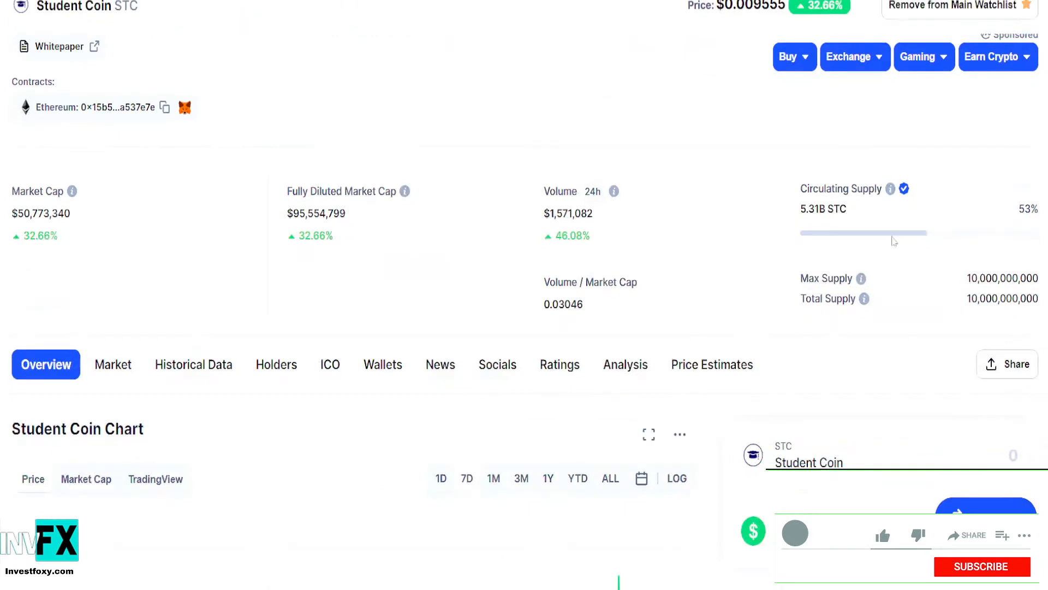
scroll(up, 3)
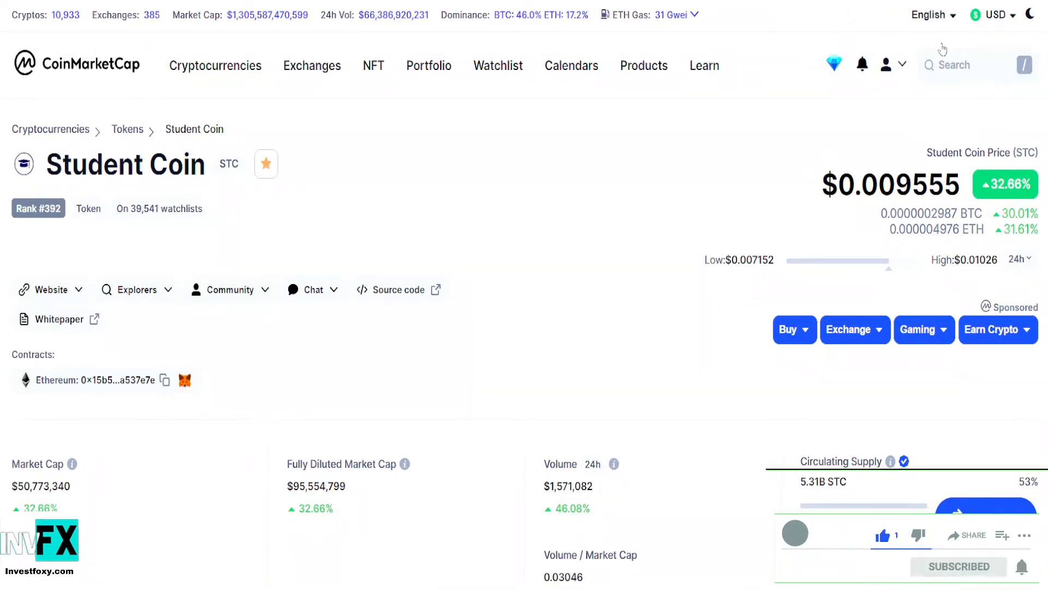
scroll(down, 3)
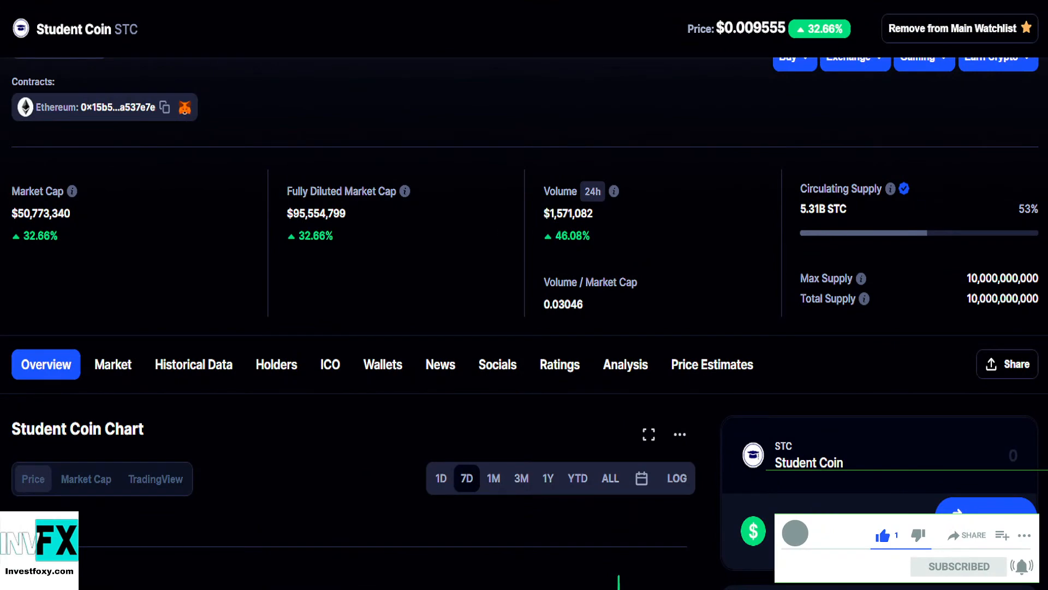
mouse_move(659, 222)
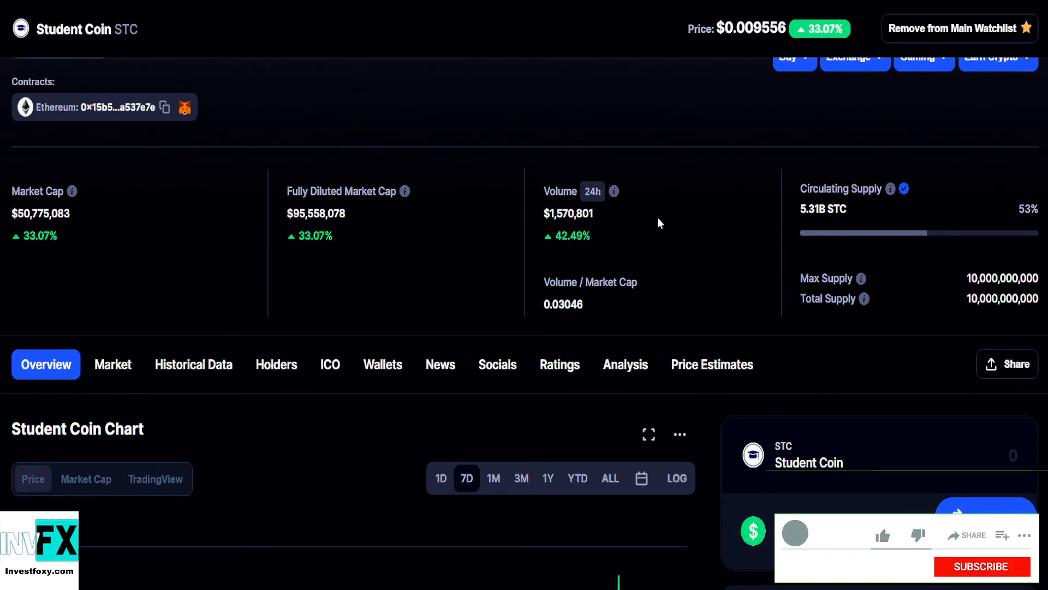
click(981, 567)
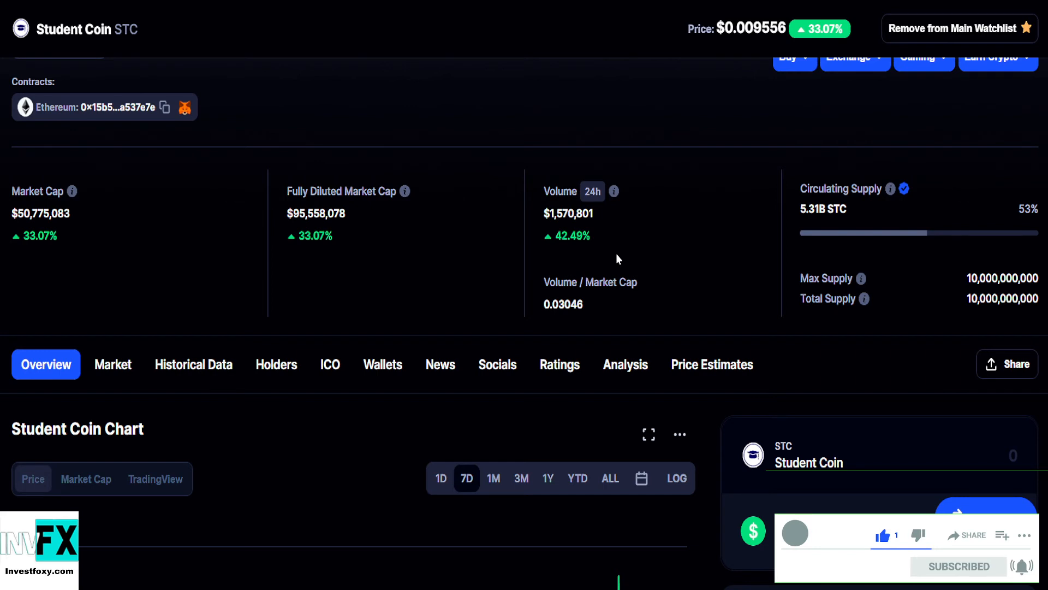
mouse_move(298, 316)
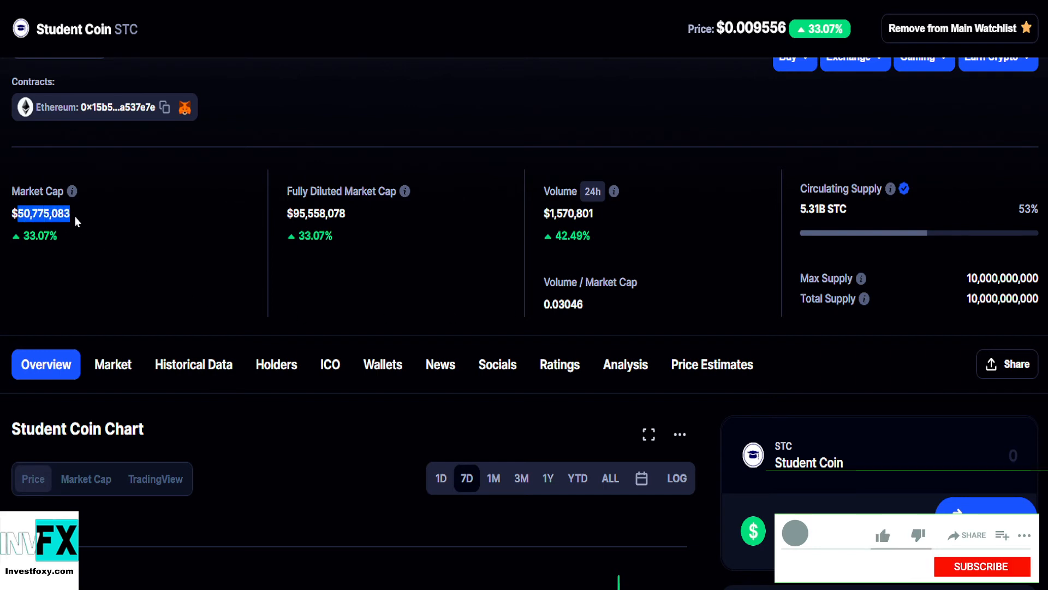
scroll(down, 3)
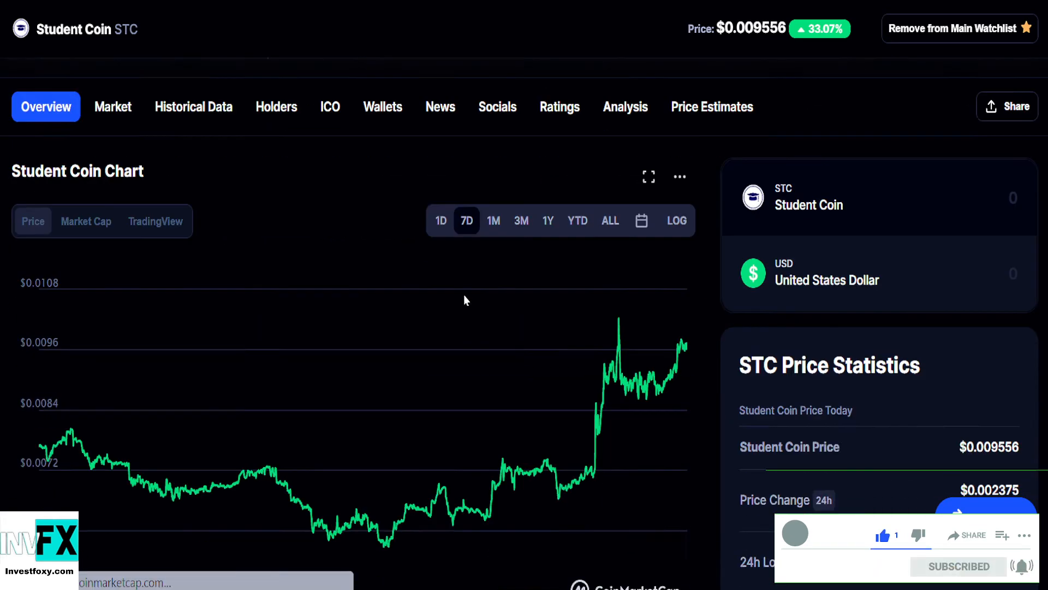
click(440, 106)
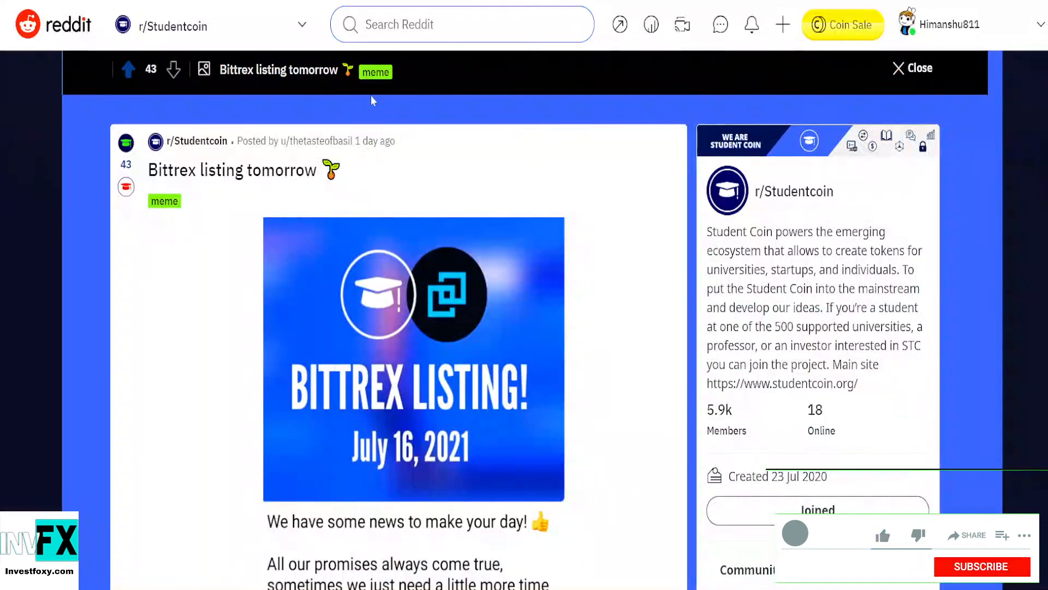
Search Google for 'student coin' and open the official studentcoin.org result
click(881, 535)
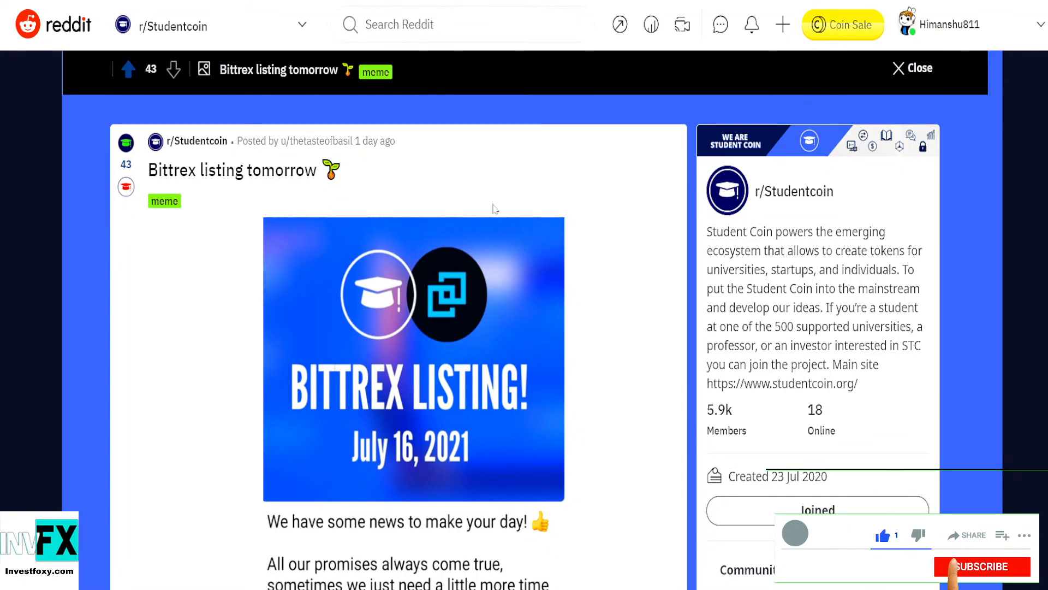
click(983, 567)
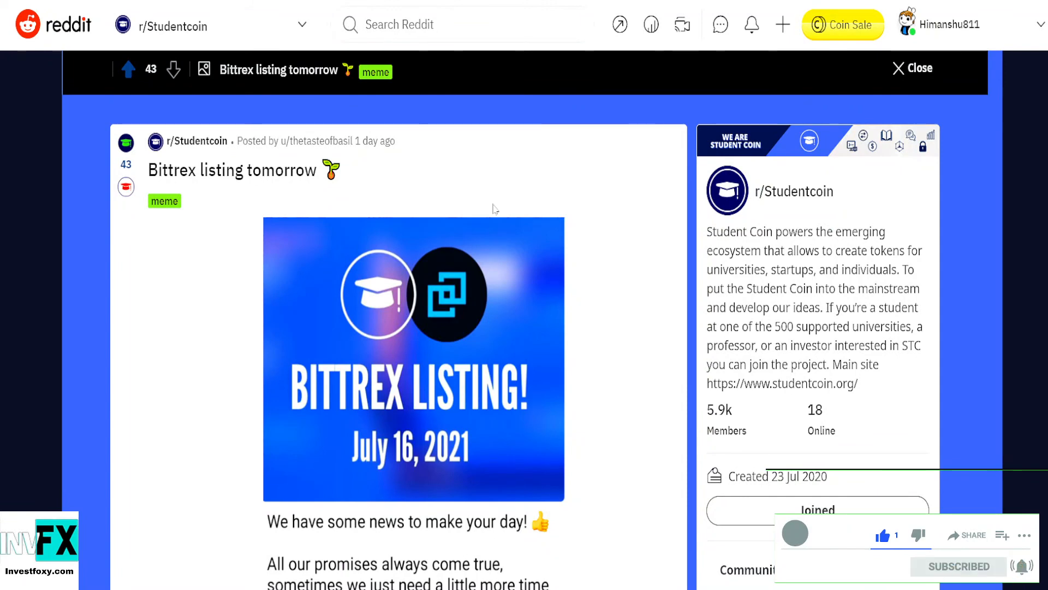
mouse_move(705, 319)
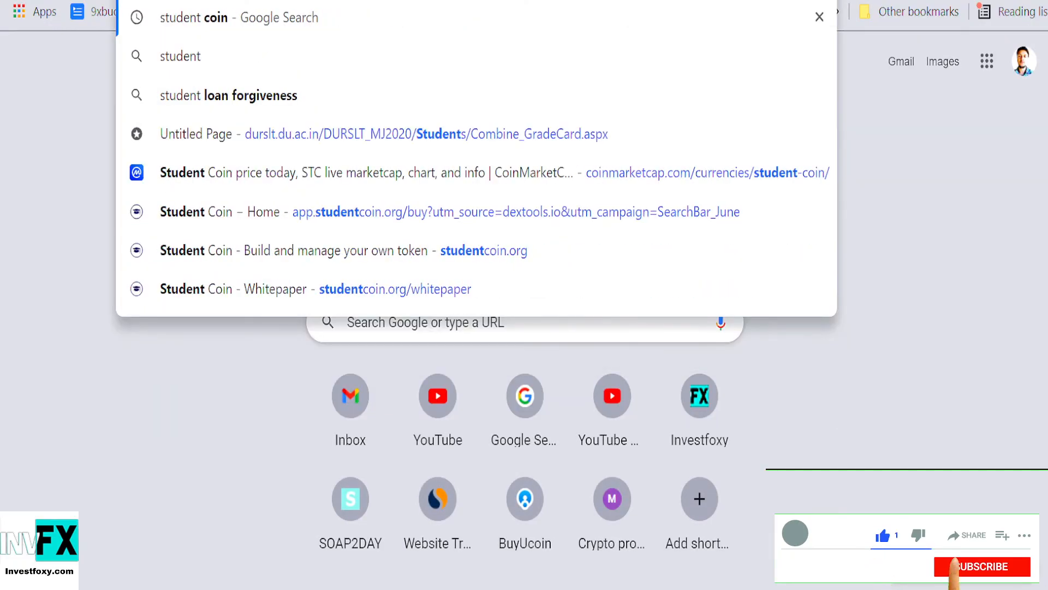
text(coin)
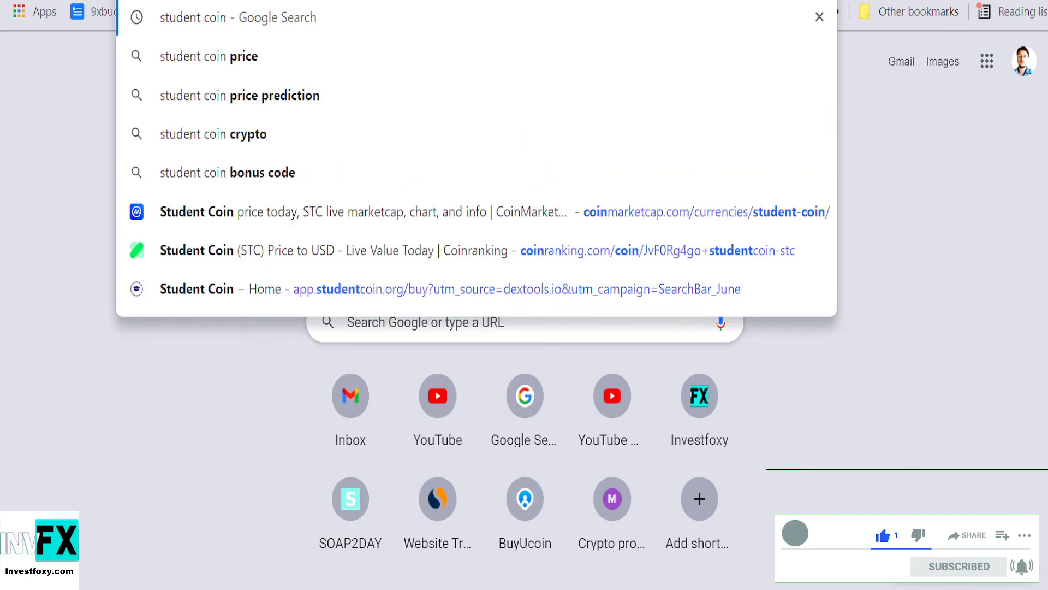
click(237, 17)
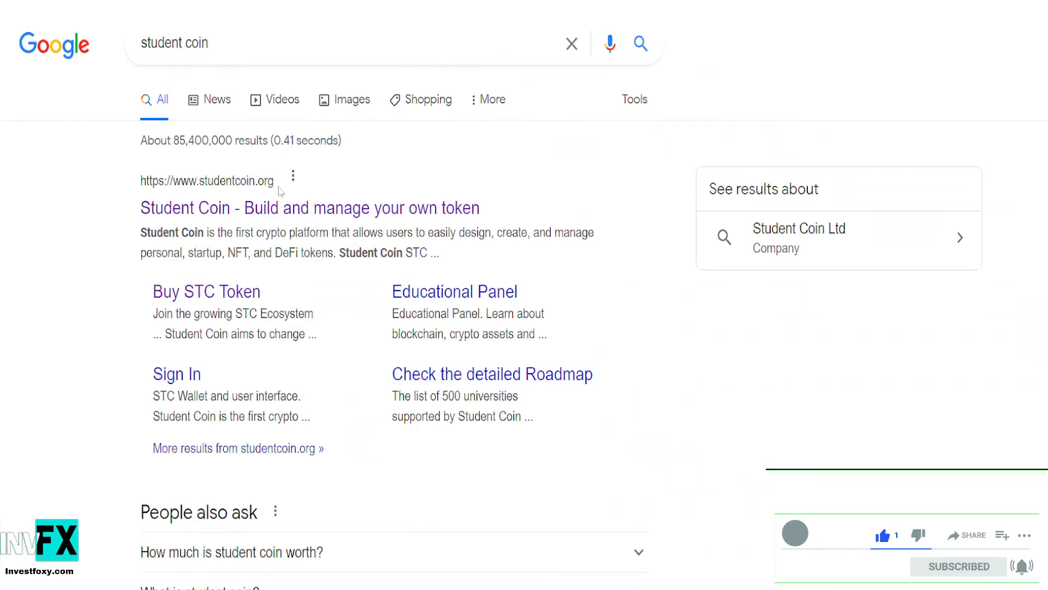
click(309, 208)
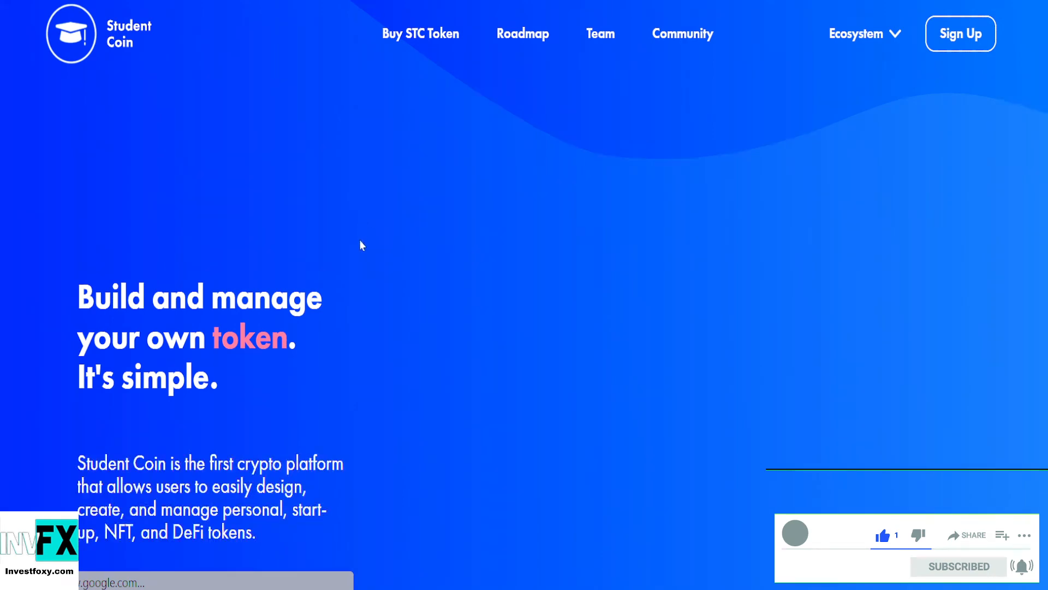
Reveal the homepage banner and highlight the line 'Student Coin is the first crypto platform'
scroll(down, 3)
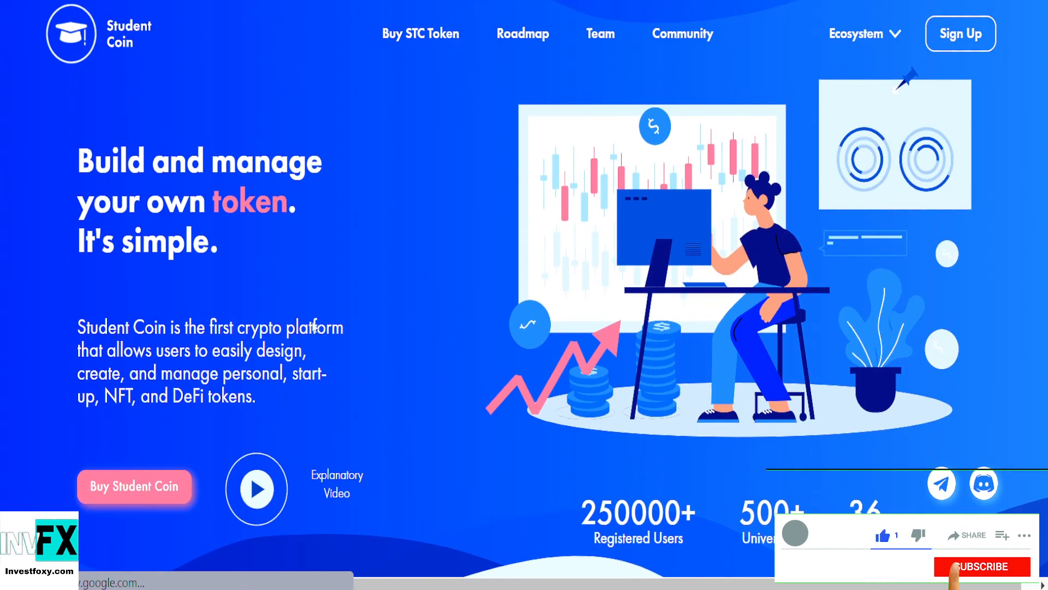
click(980, 567)
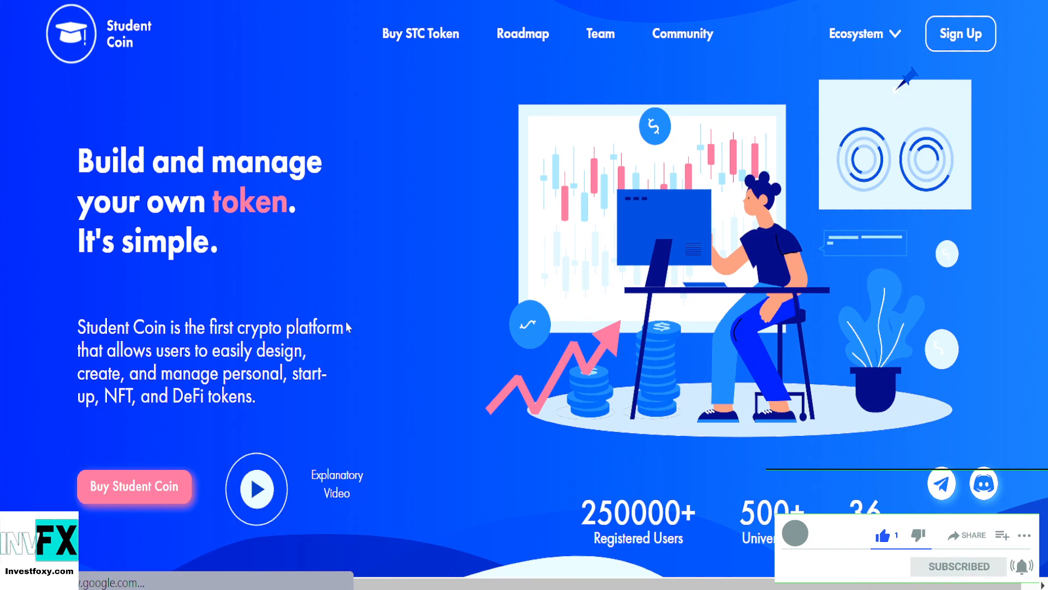
drag(78, 328, 346, 327)
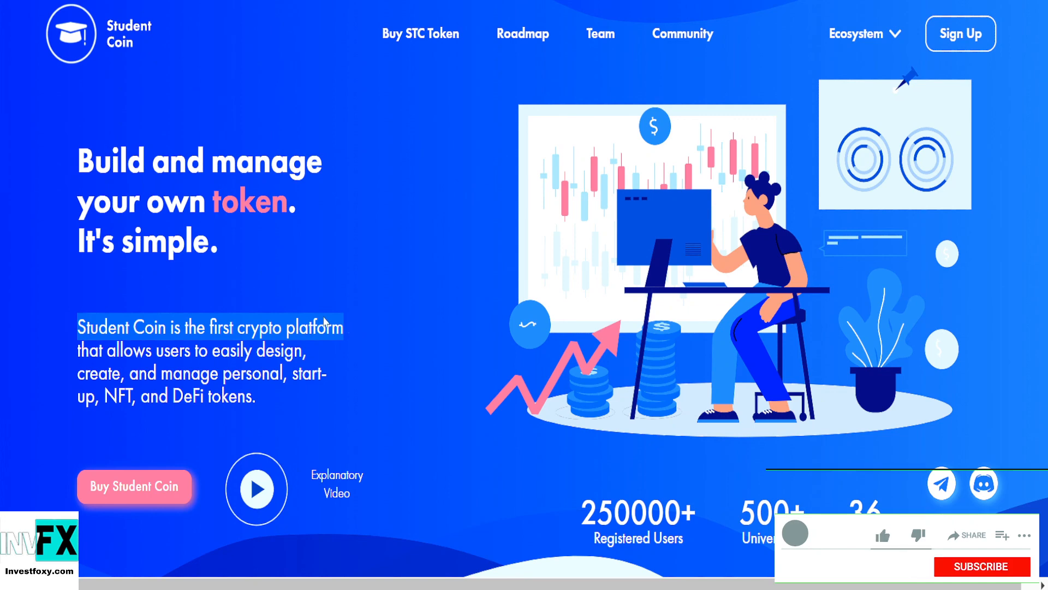
click(883, 535)
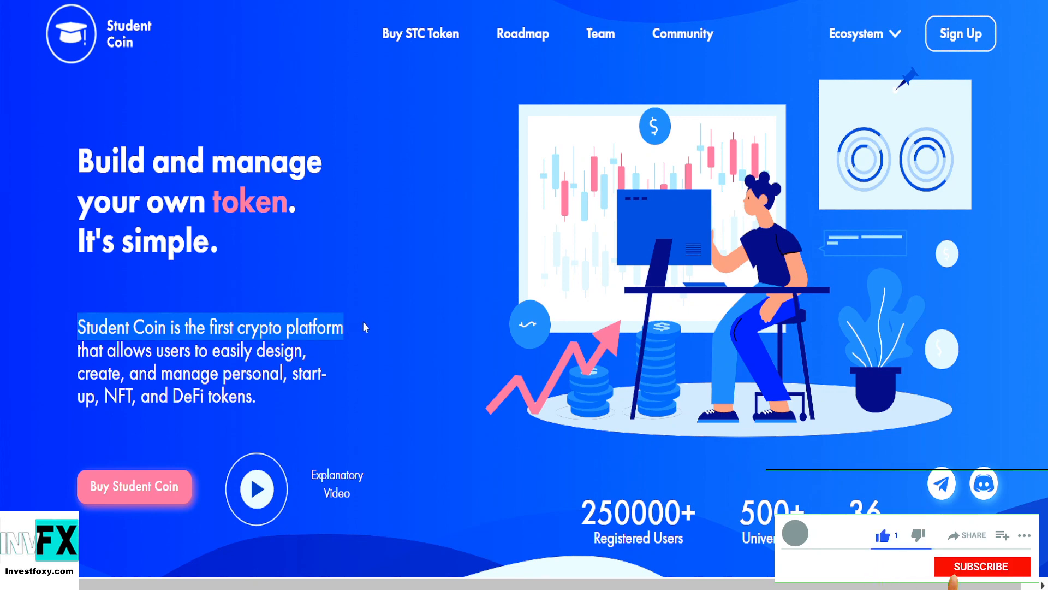